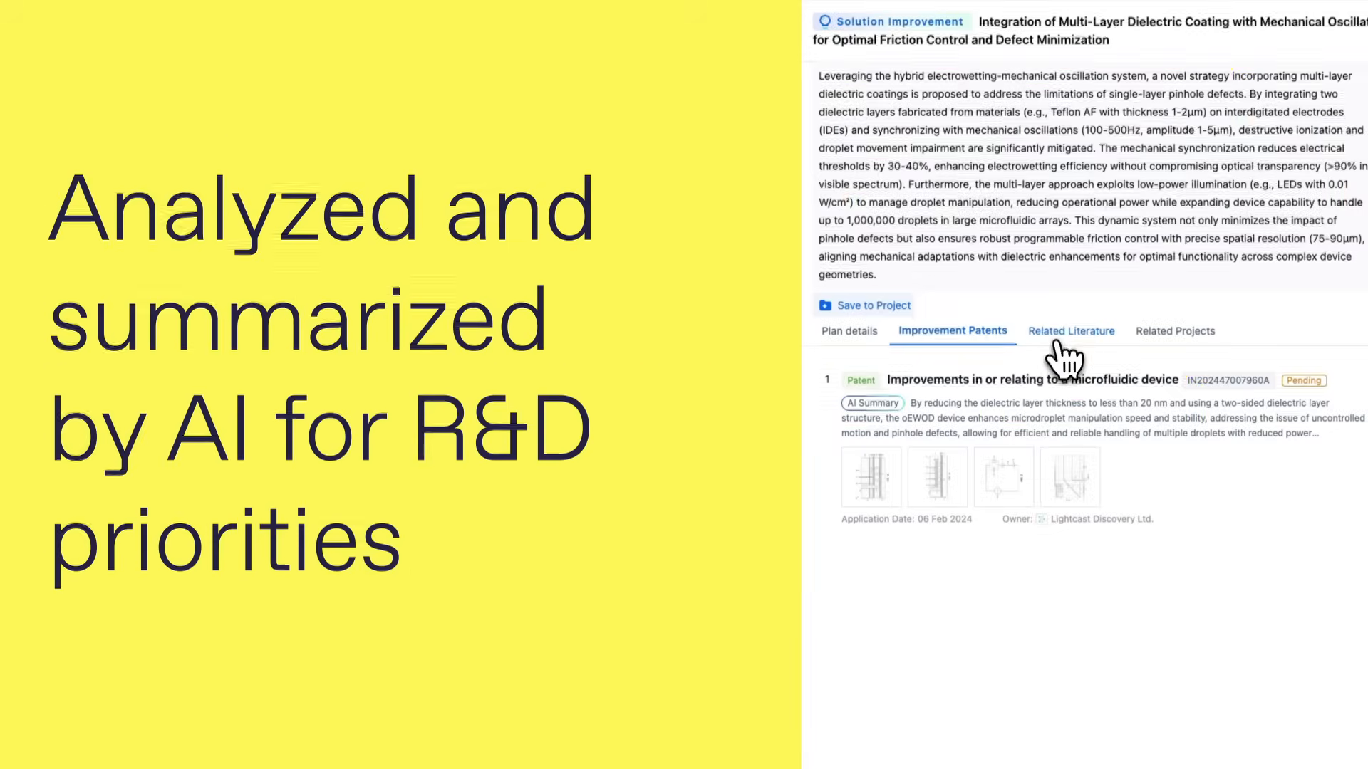
- Switch the solution detail panel to show the Related Literature for the coating improvement
click(1072, 331)
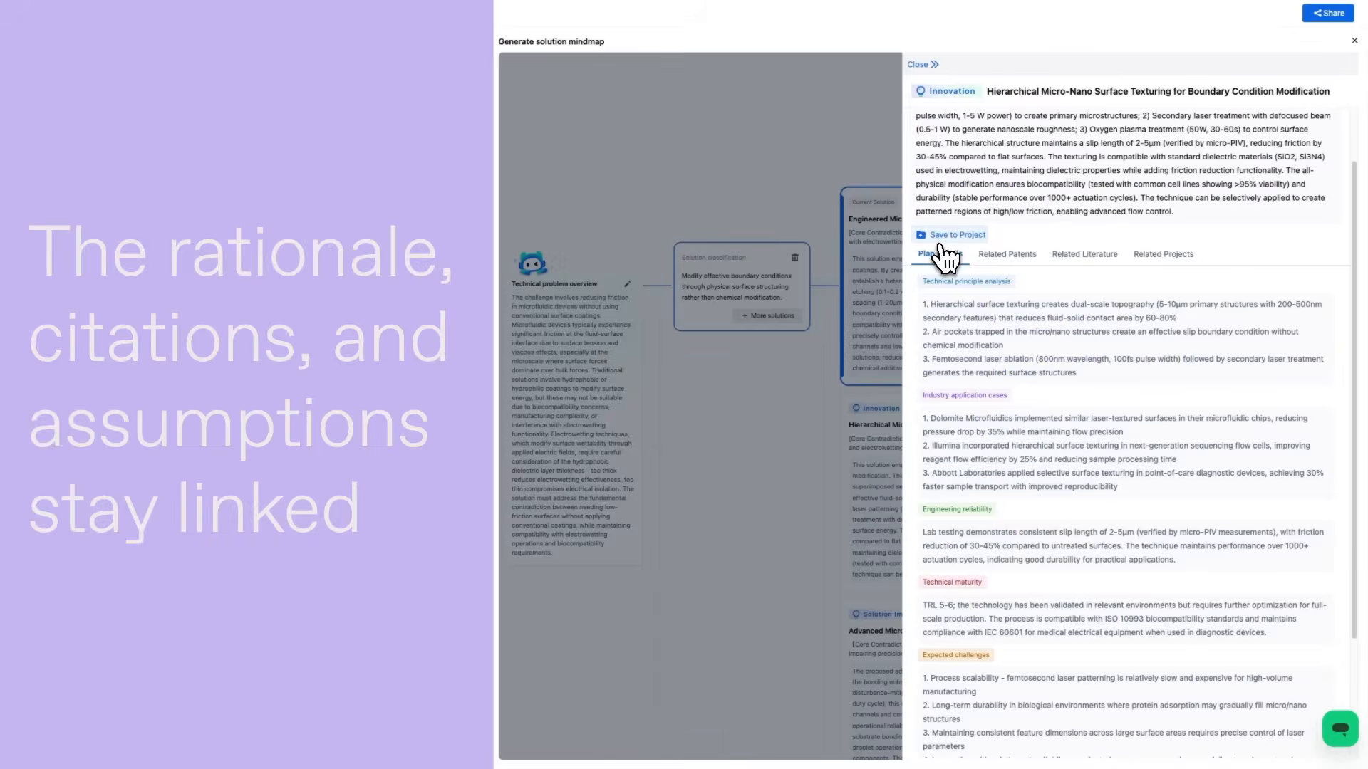
- Start saving the Hierarchical Micro-Nano Surface Texturing solution to the existing project
click(952, 234)
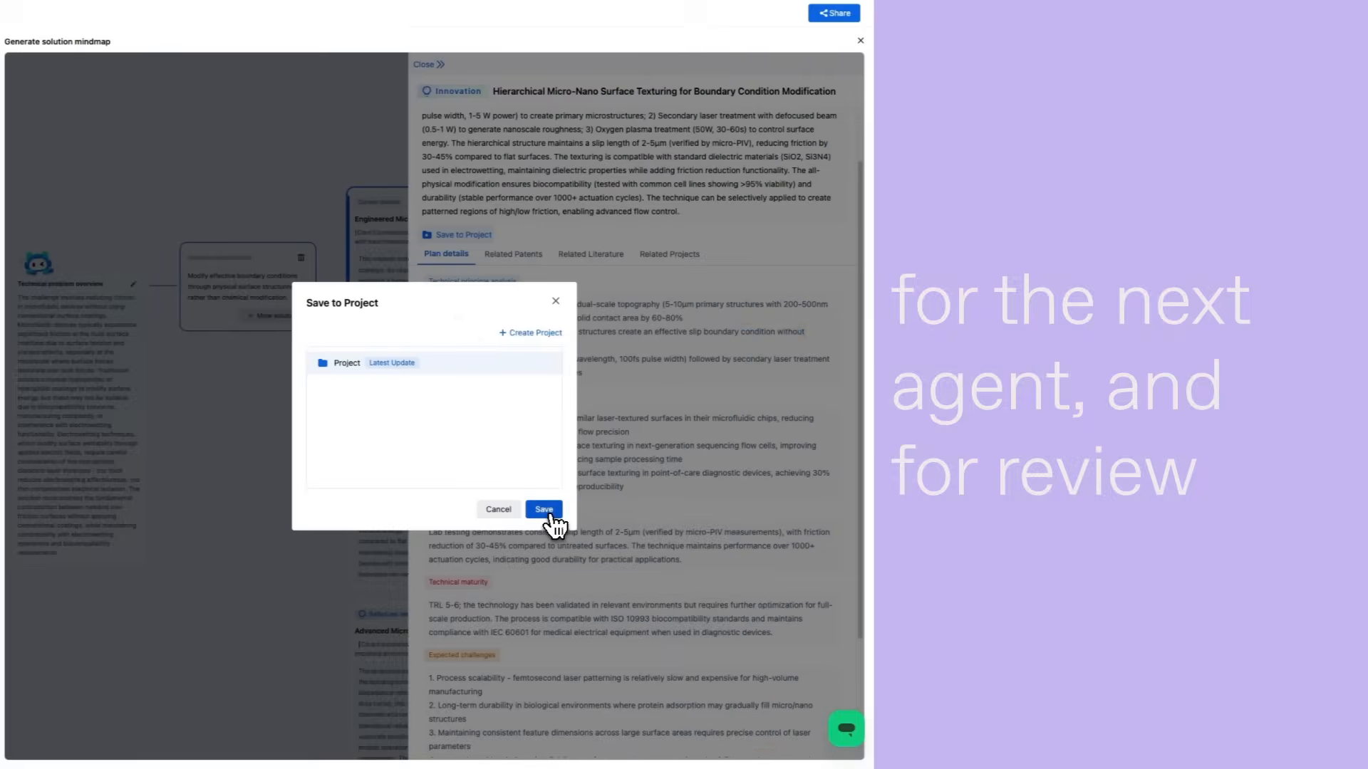